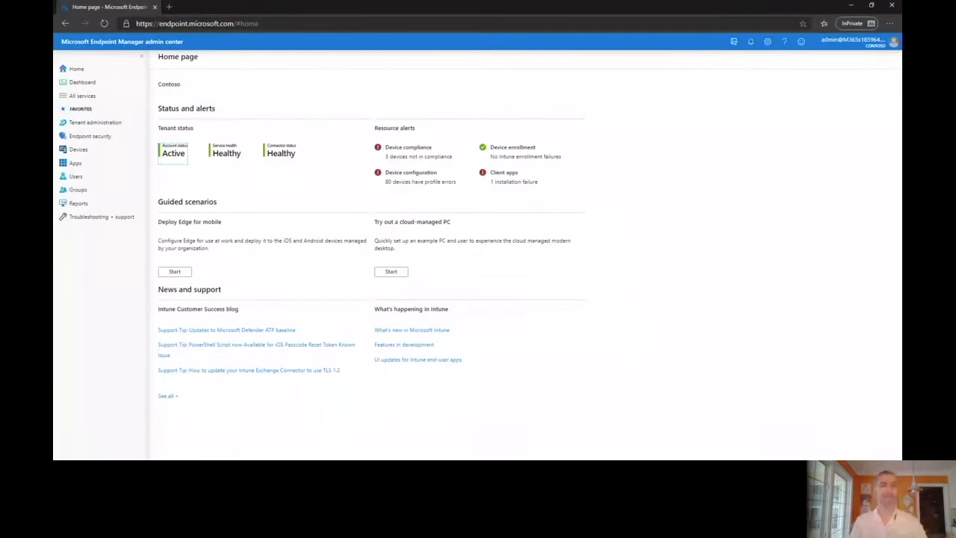
mouse_move(657, 300)
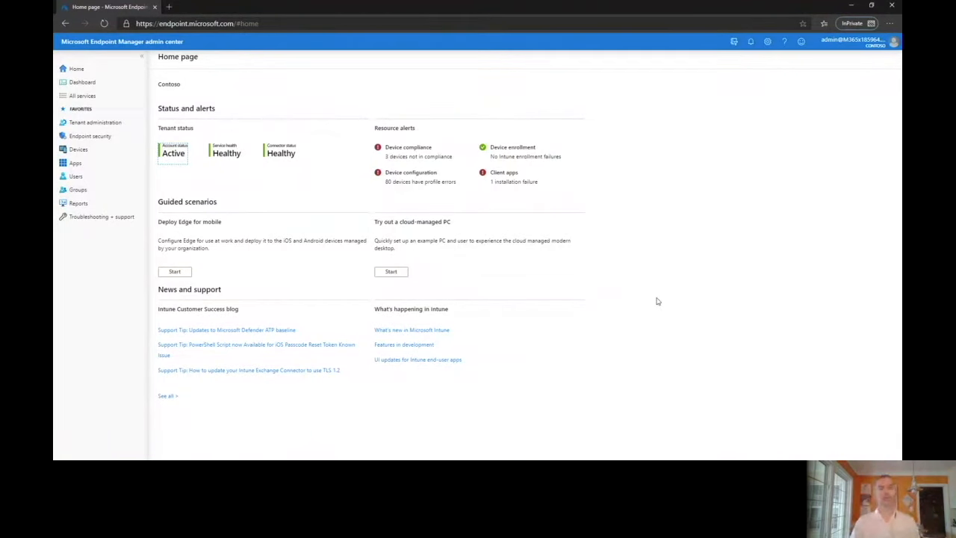
mouse_move(648, 275)
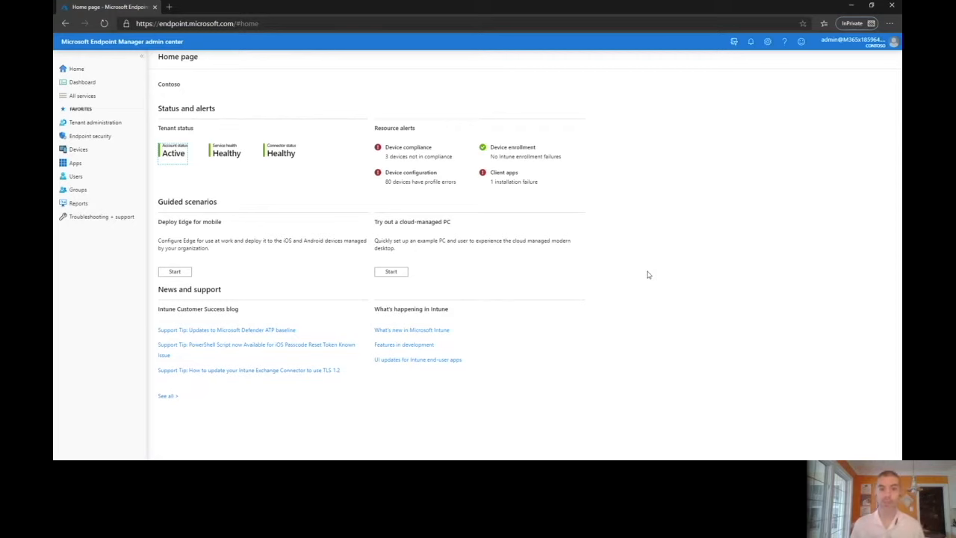
mouse_move(594, 212)
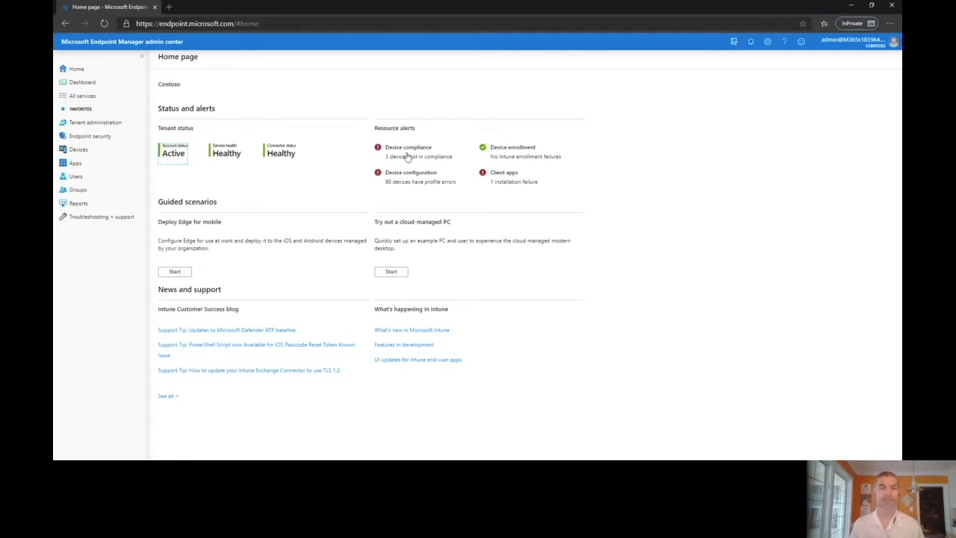
mouse_move(227, 163)
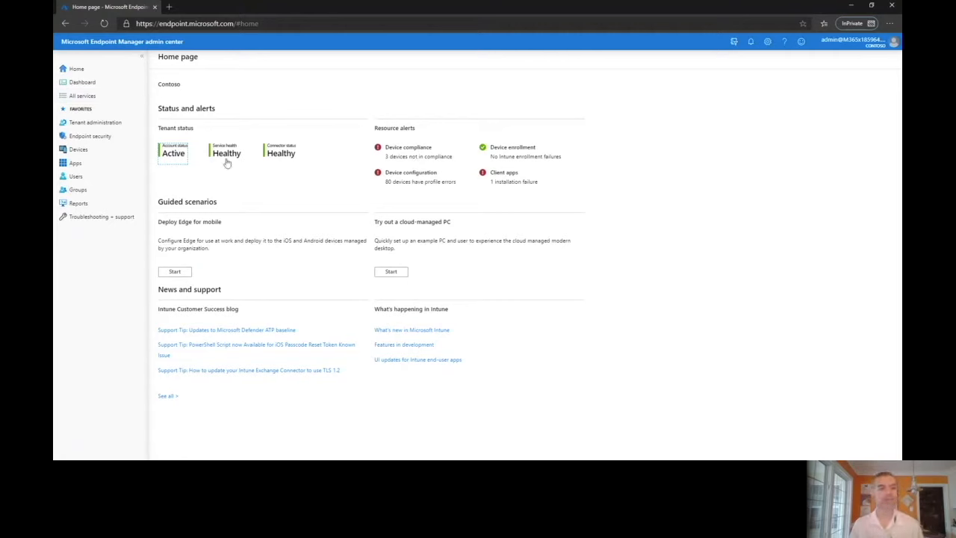
mouse_move(430, 351)
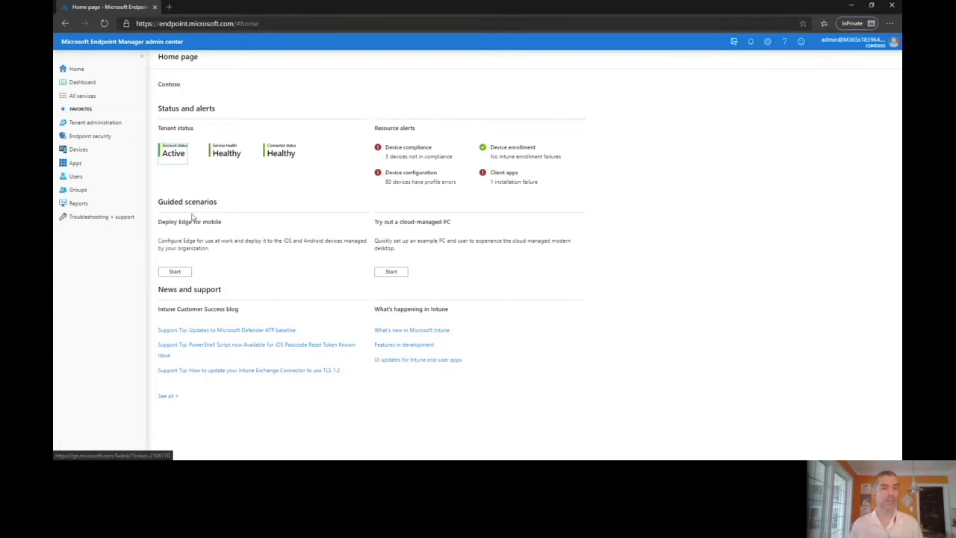
mouse_move(82, 82)
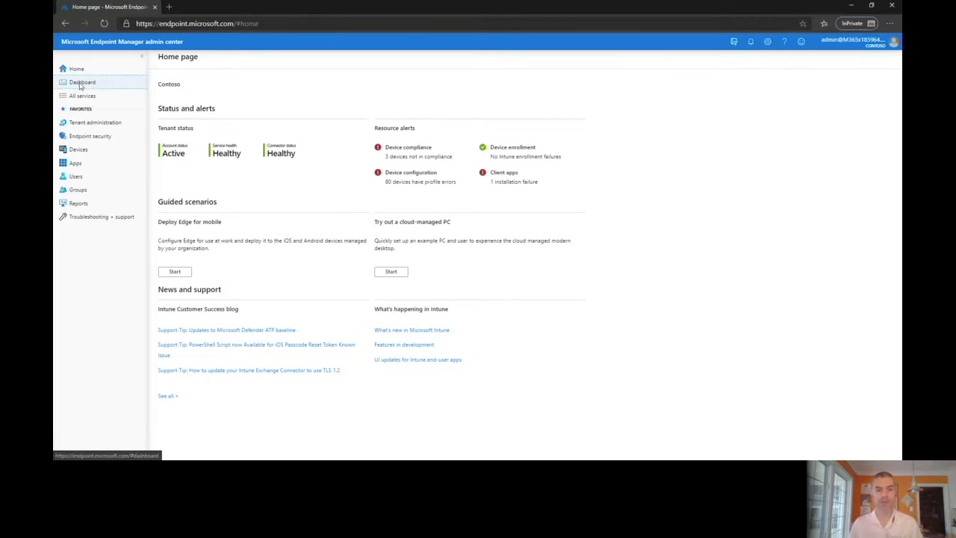
- Show the Dashboard with enrolled device counts, compliance and configuration profile status
left_click(82, 83)
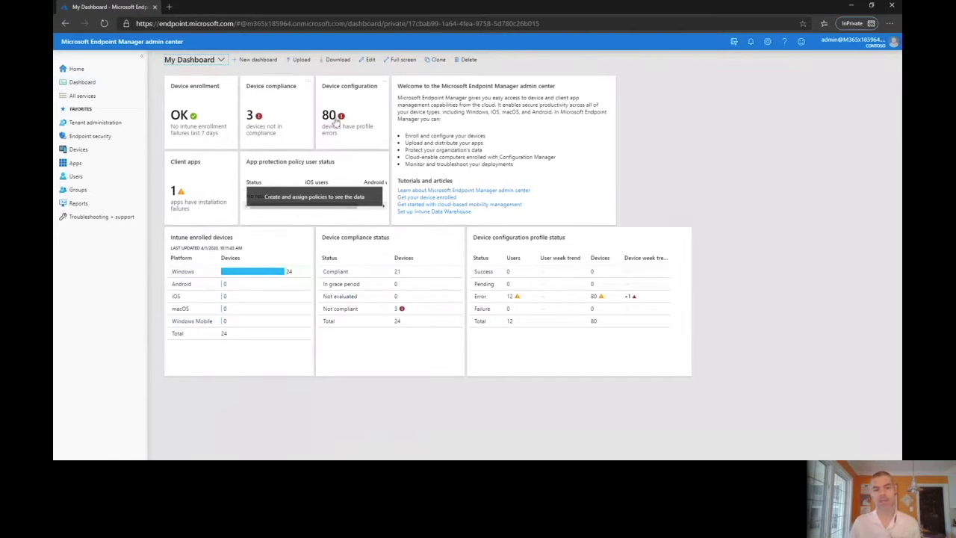
mouse_move(551, 300)
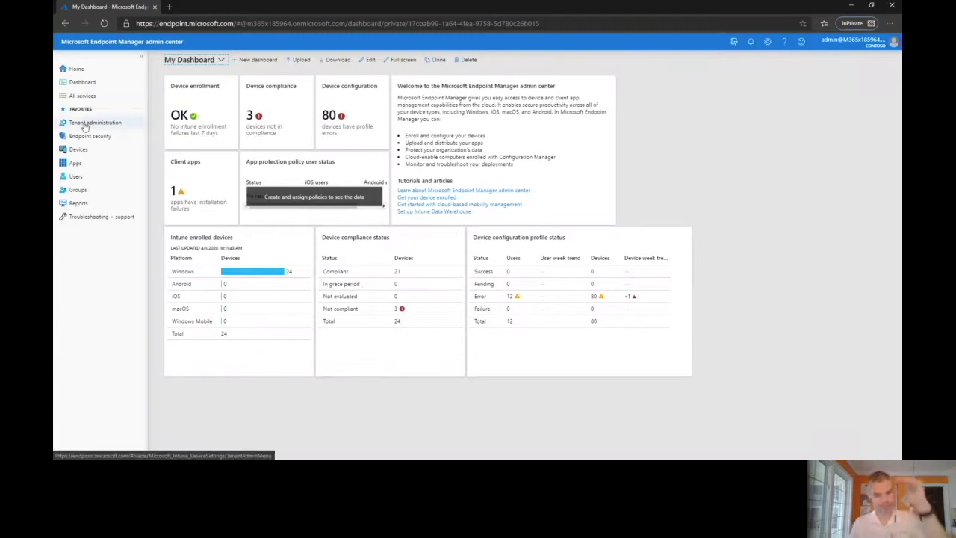
- Review Tenant administration's Connector status and Service health, then the Microsoft Store for Business connector (Active)
left_click(95, 123)
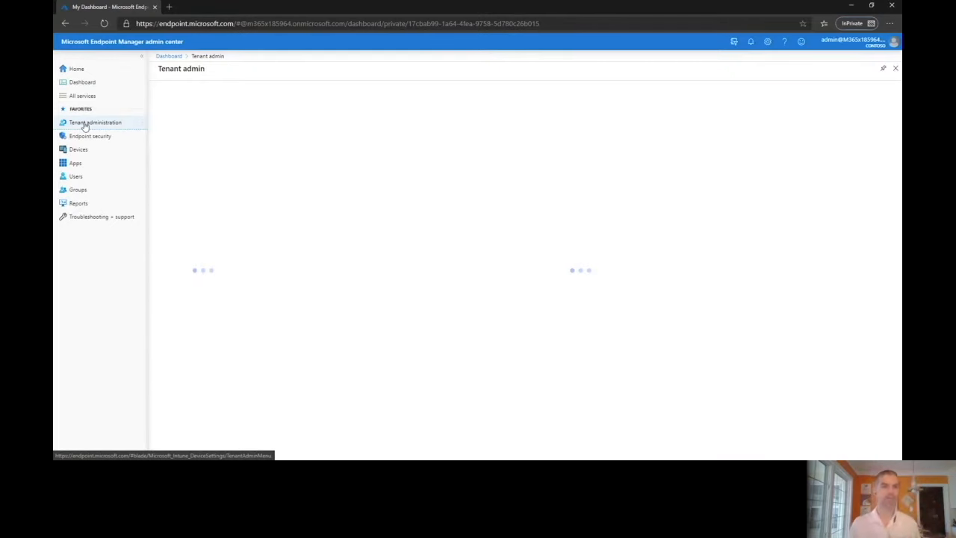
left_click(95, 122)
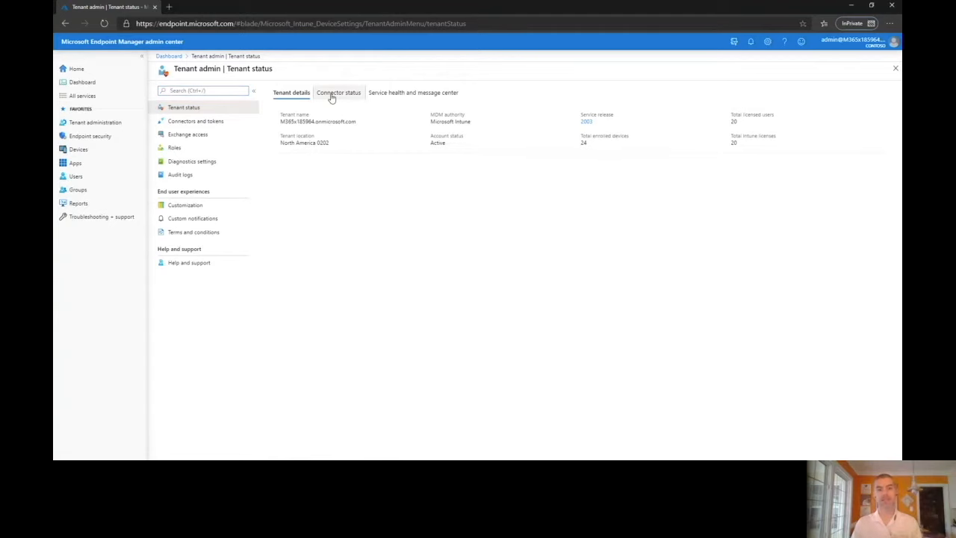
left_click(337, 93)
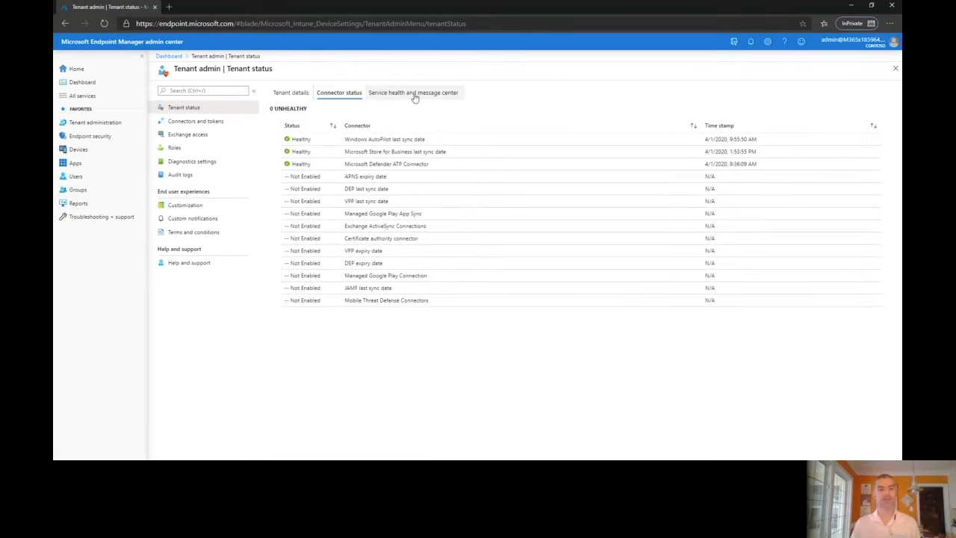
left_click(412, 92)
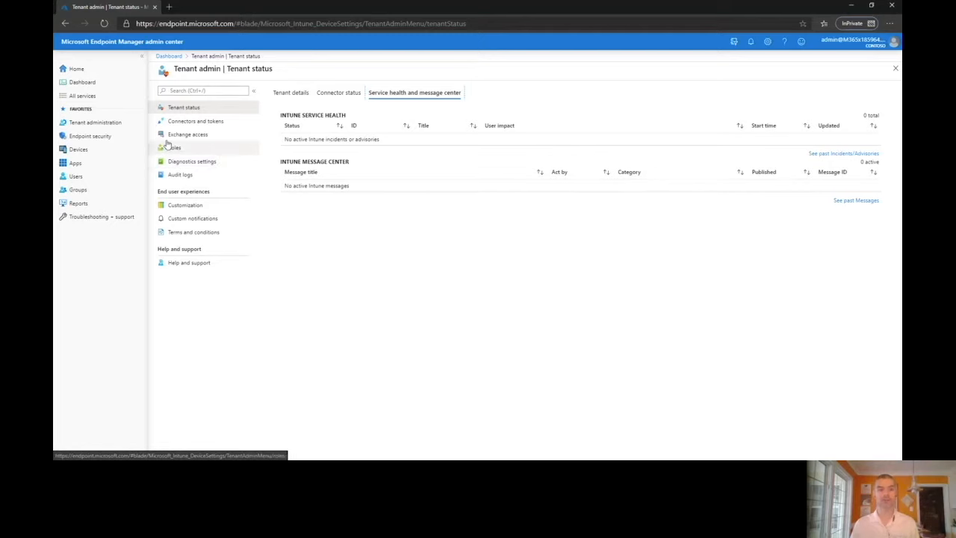
left_click(195, 121)
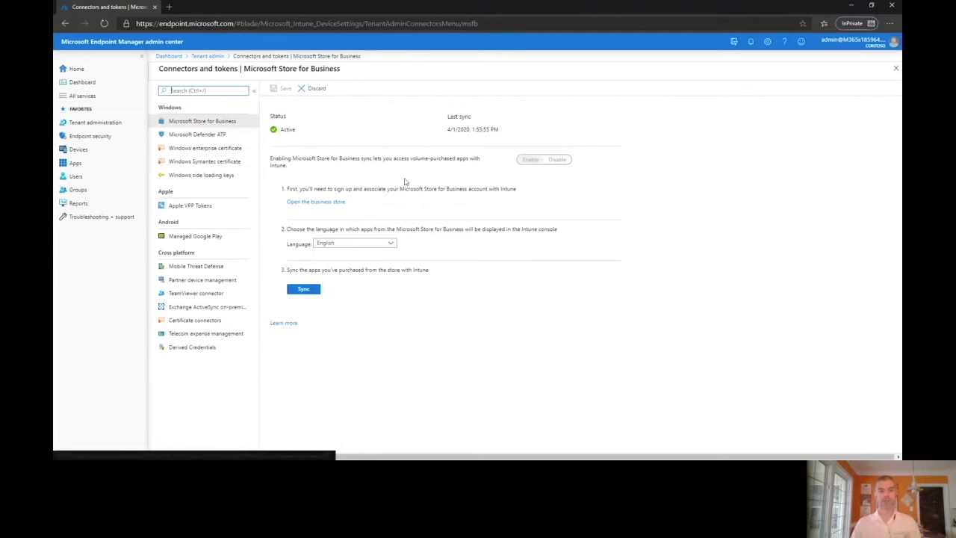
- Show the Microsoft Defender ATP connector under Windows, Enabled with 22 devices
left_click(197, 135)
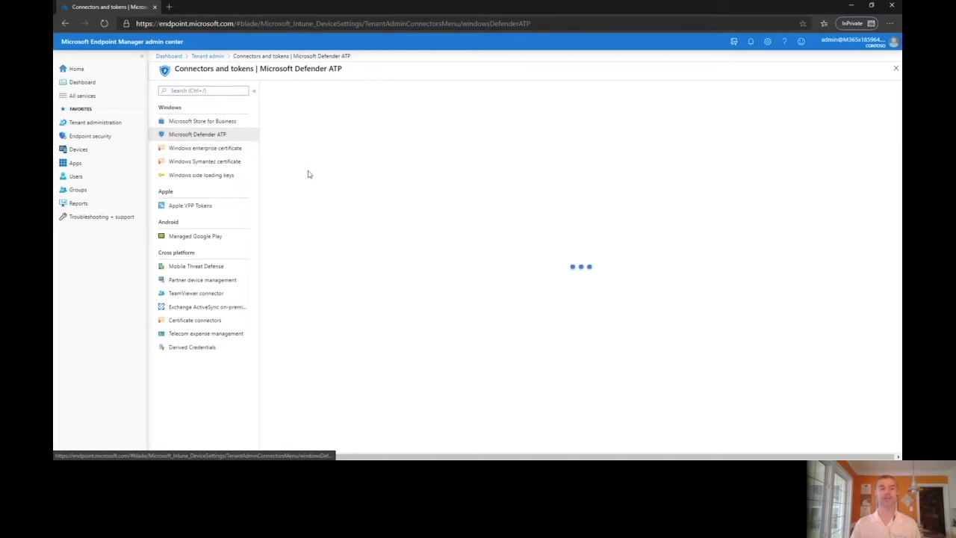
left_click(197, 134)
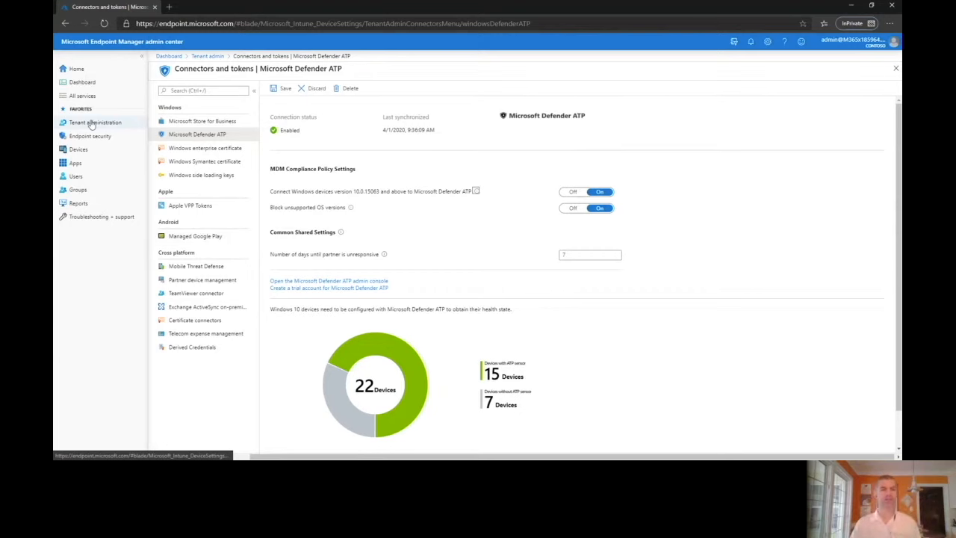
- Browse Endpoint security's Antivirus, Disk encryption, Firewall and Endpoint detection and response policies
left_click(90, 136)
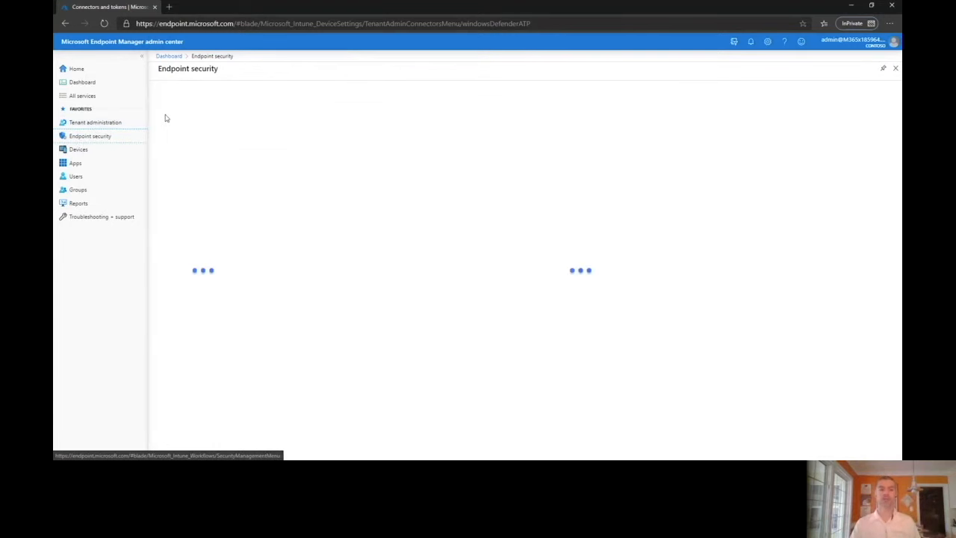
left_click(90, 135)
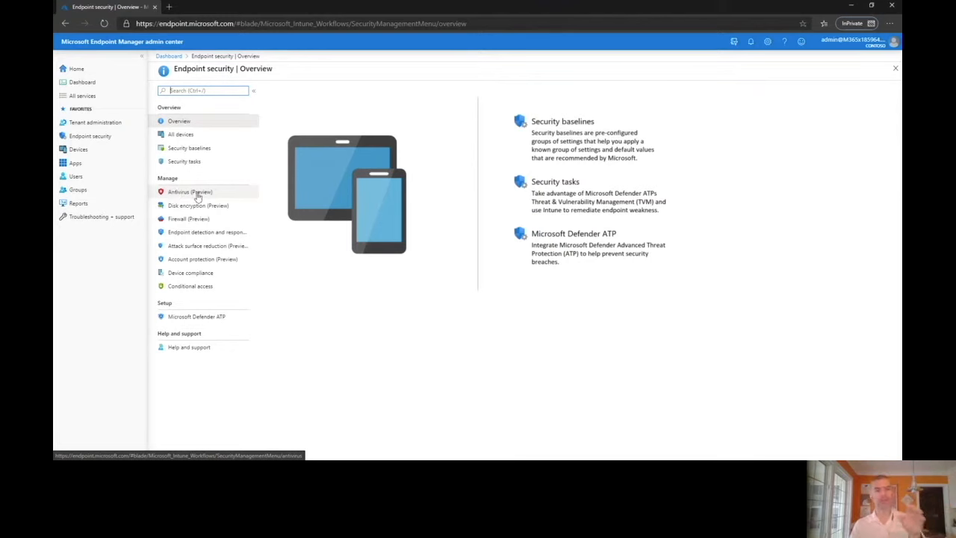
left_click(188, 191)
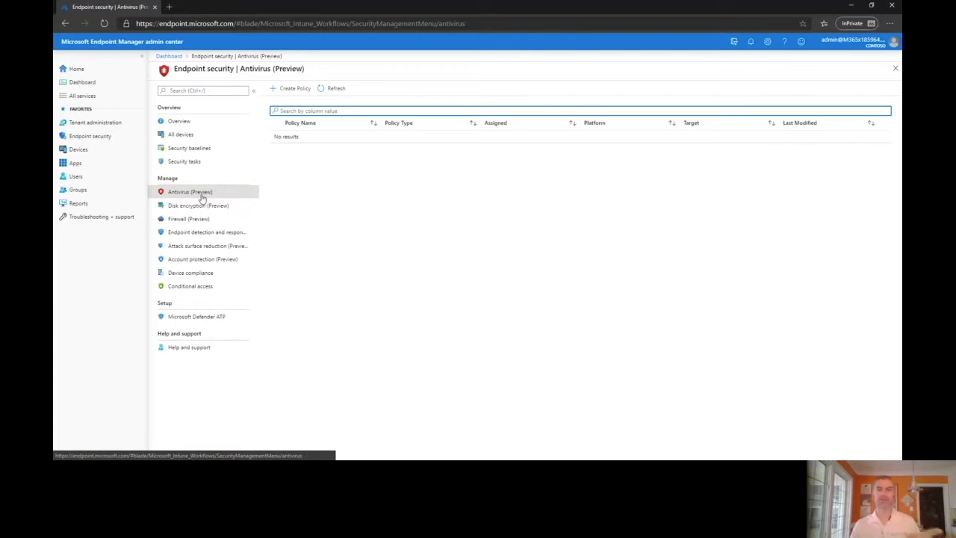
left_click(197, 206)
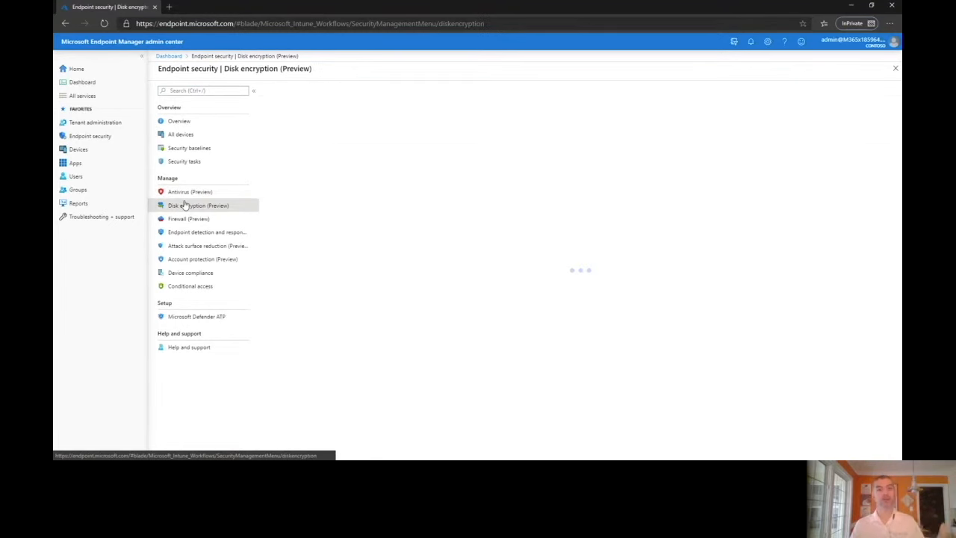
left_click(188, 218)
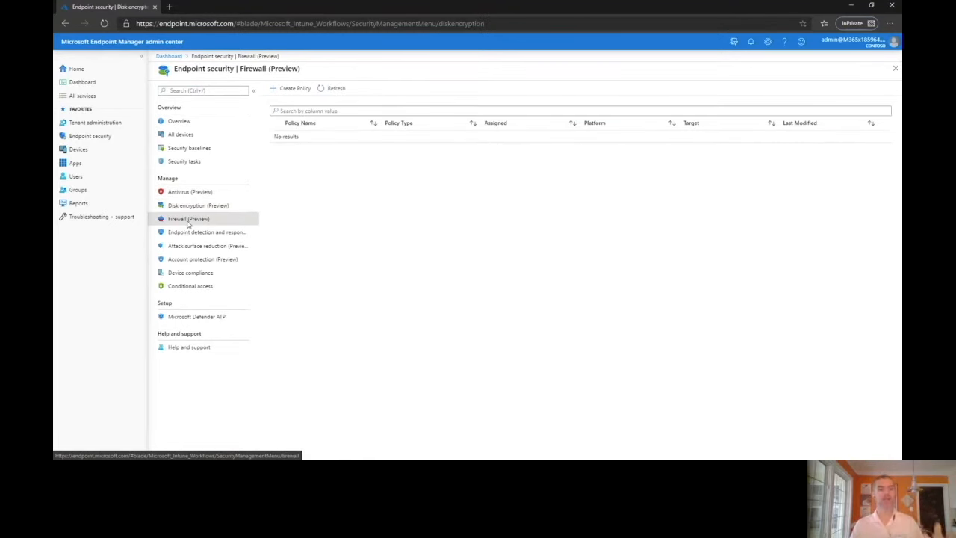
left_click(206, 232)
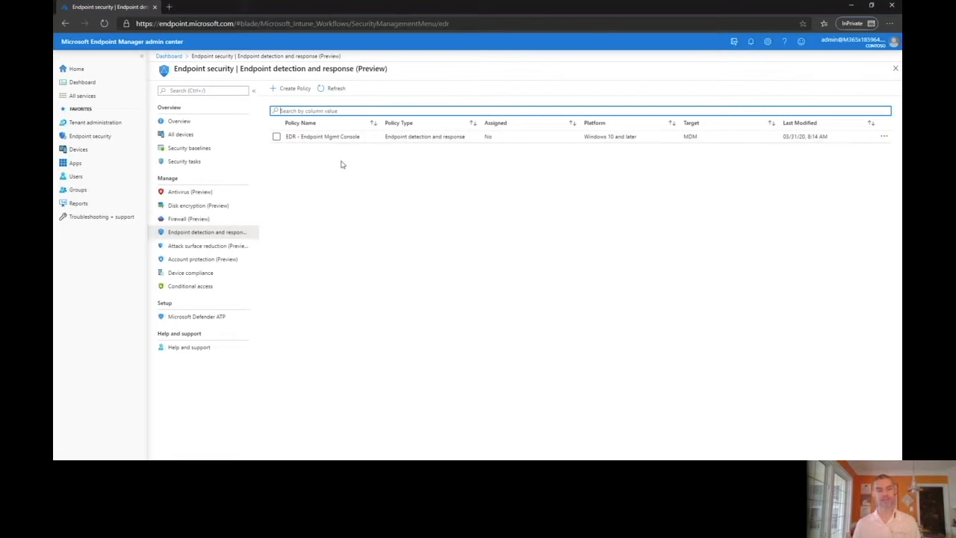
mouse_move(347, 163)
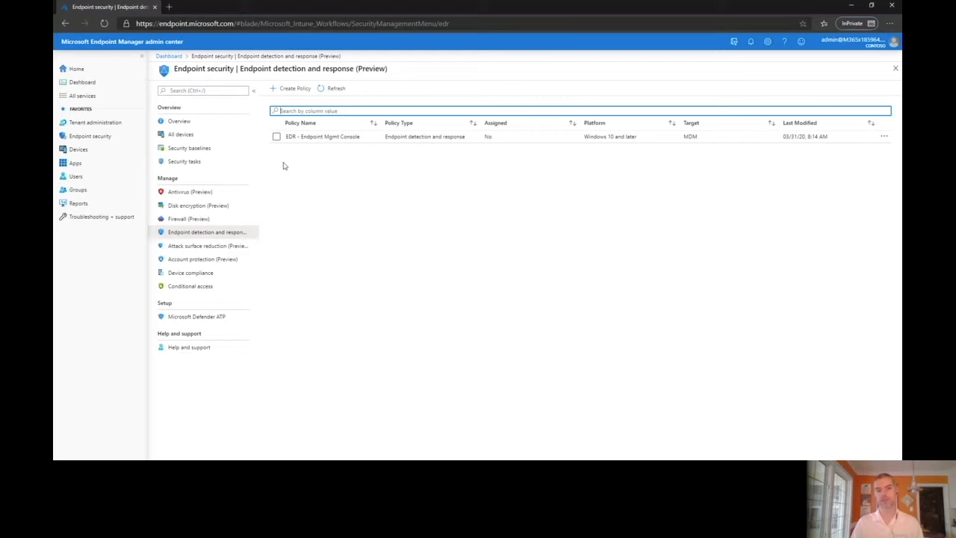
mouse_move(191, 272)
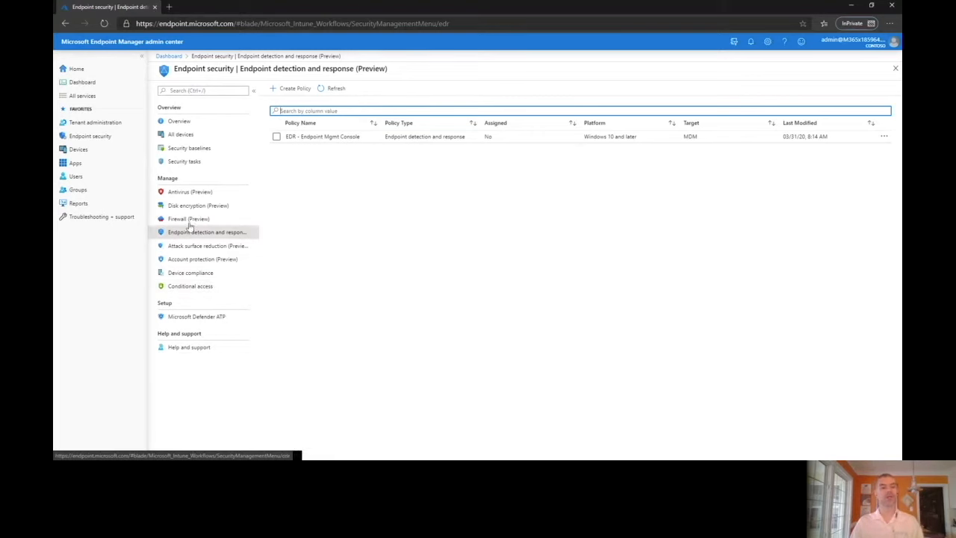
mouse_move(189, 191)
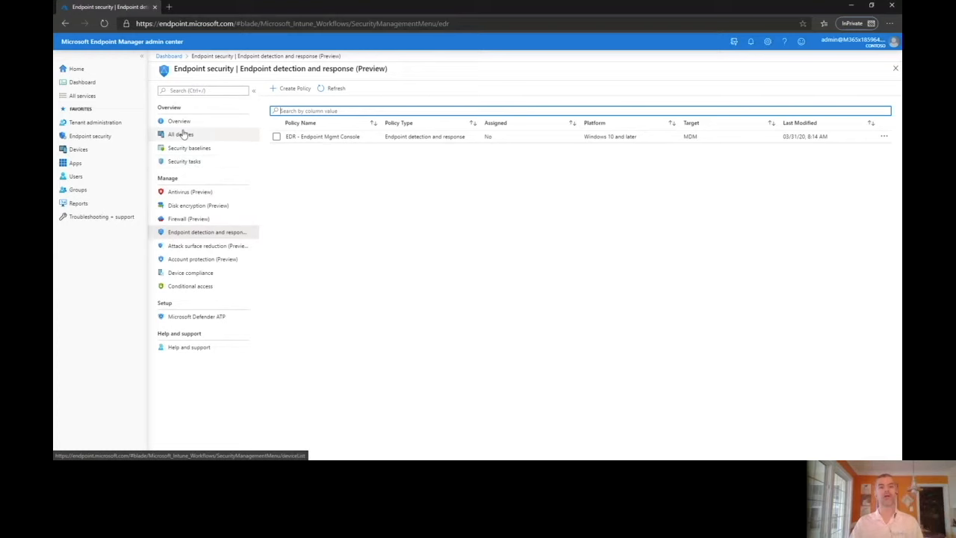
left_click(188, 147)
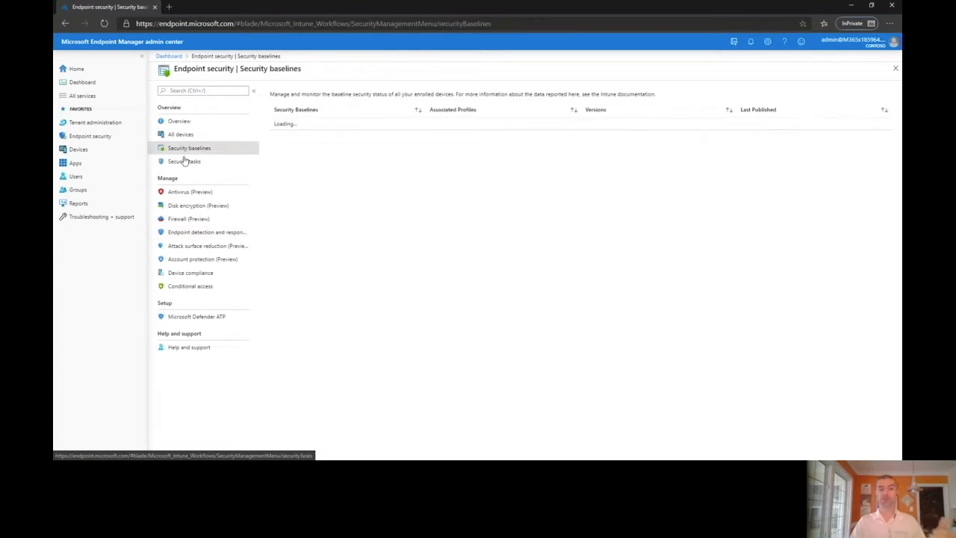
- View Security tasks and the Microsoft Defender ATP setup, then the Devices overview with Windows enrollments
left_click(185, 161)
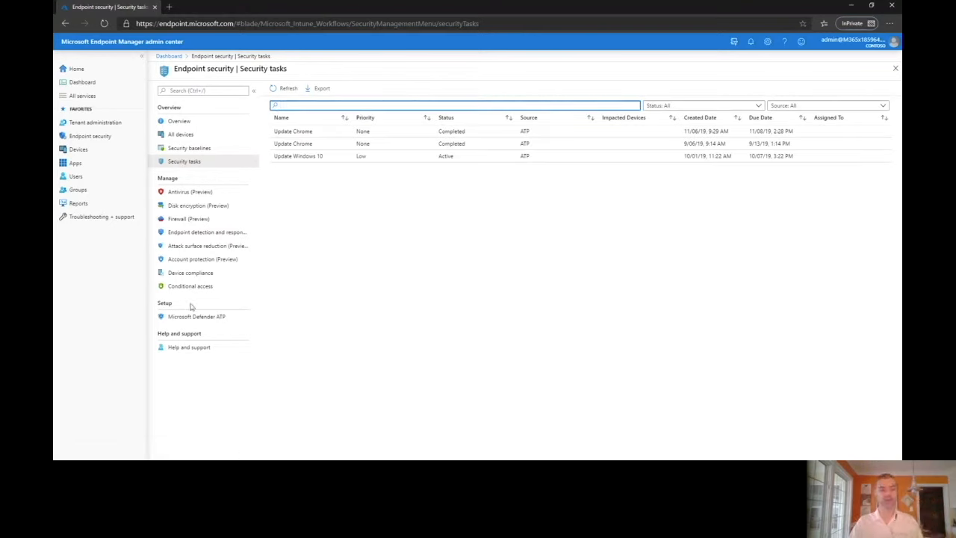
left_click(197, 317)
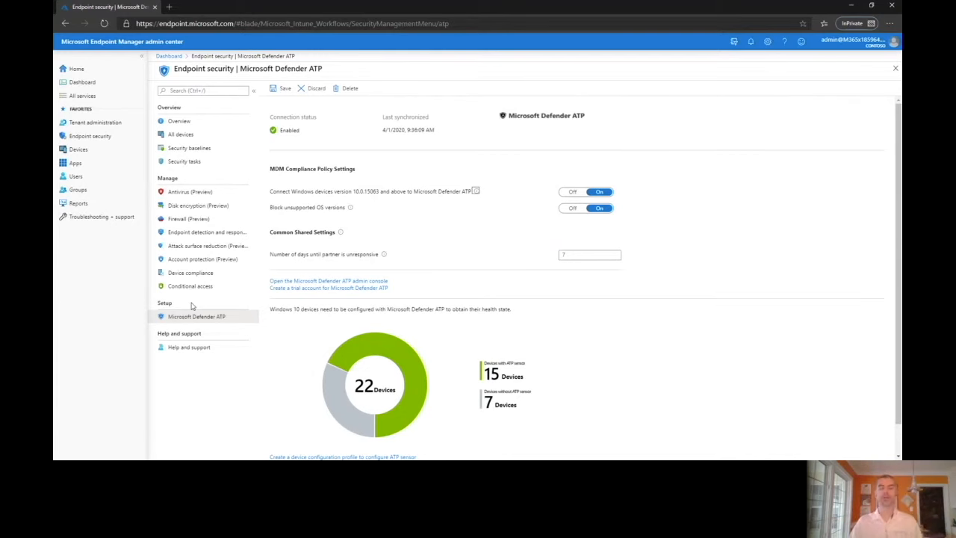
left_click(77, 149)
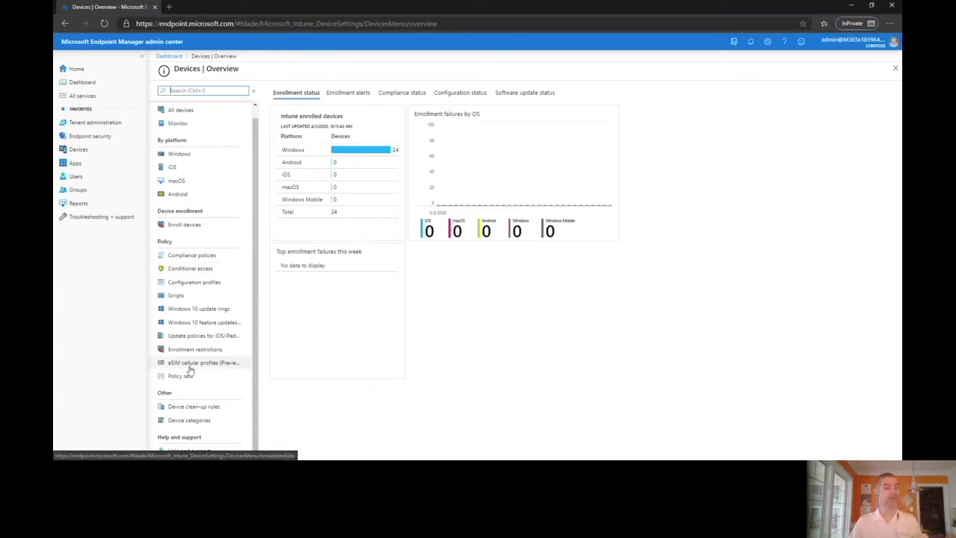
- Check device Enrollment alerts and Compliance status, then the Apps overview with installation failures
left_click(348, 92)
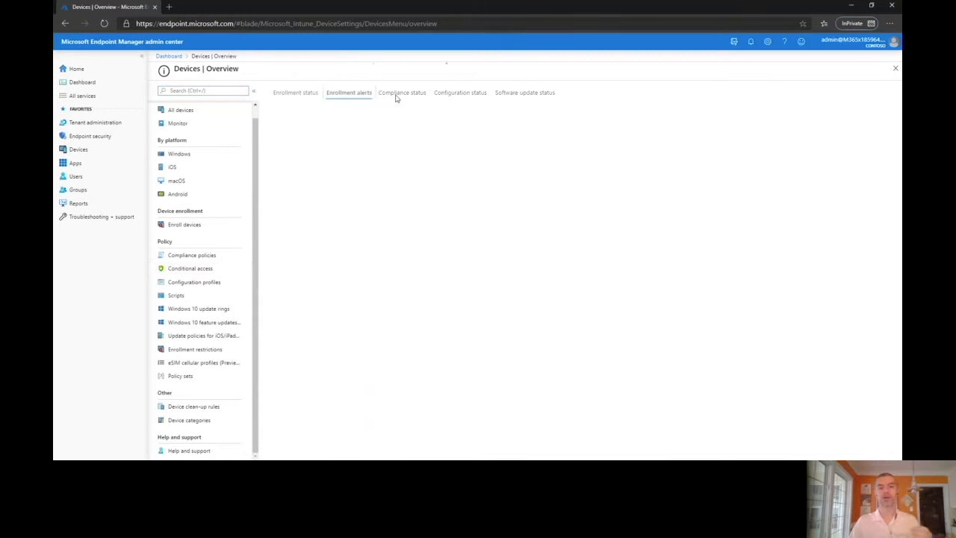
left_click(402, 93)
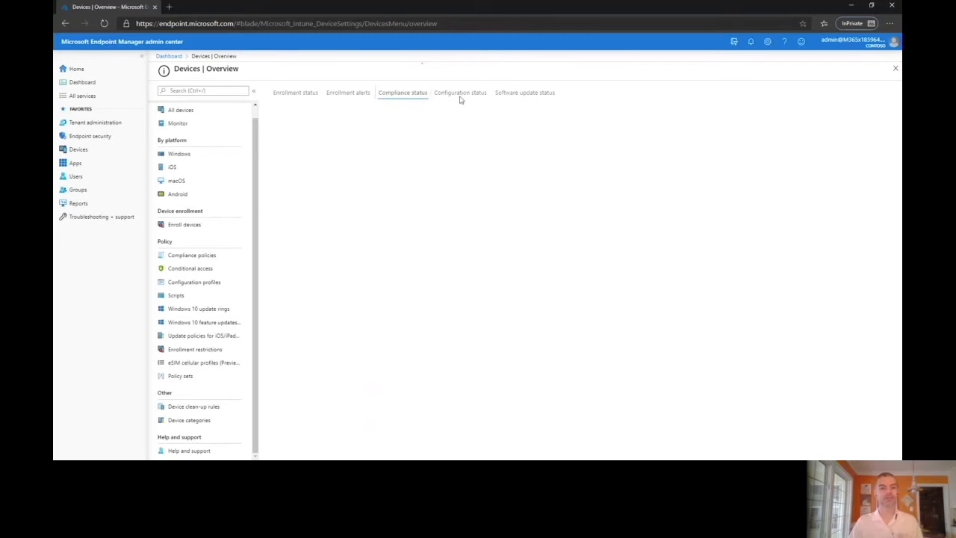
left_click(402, 92)
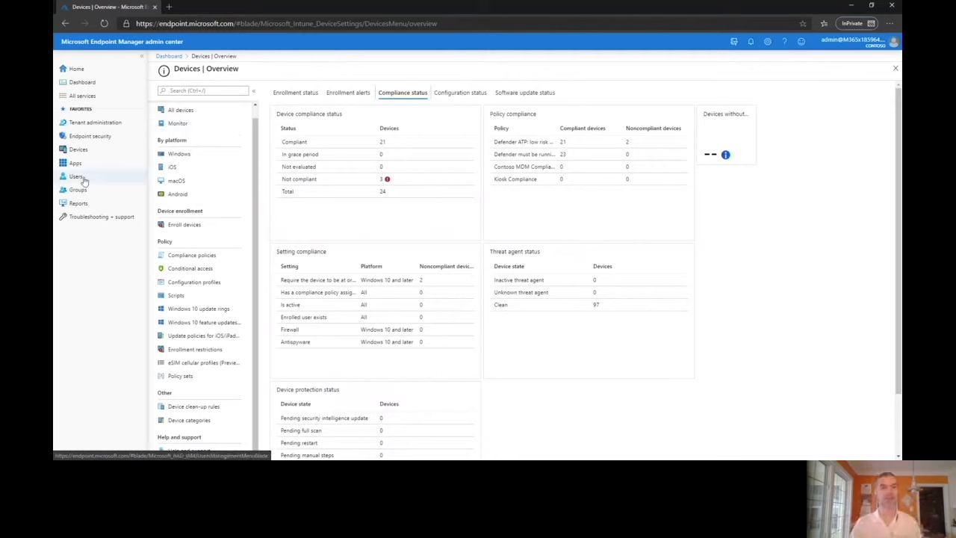
left_click(75, 163)
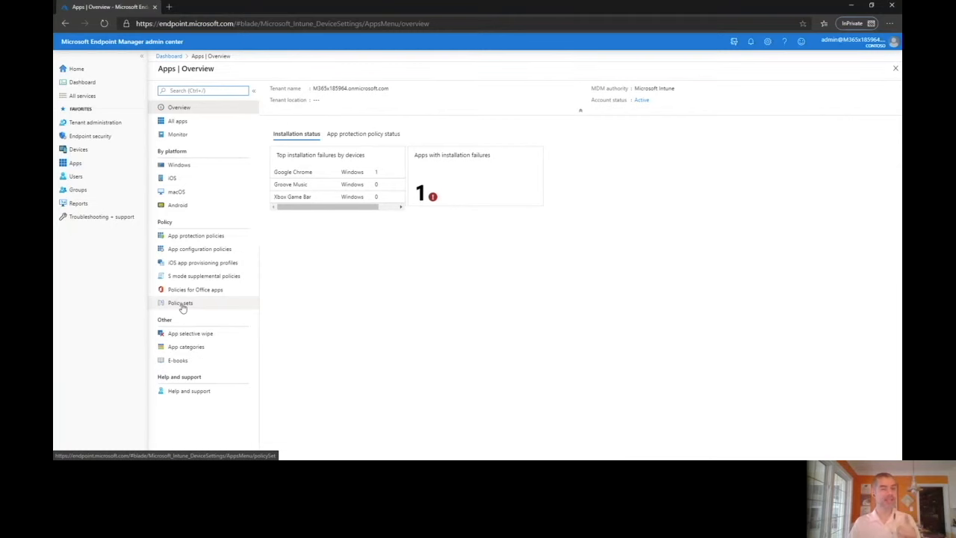
- List the three policy sets: AppGuard Devices, Kiosk Devices and Standard Image
left_click(179, 302)
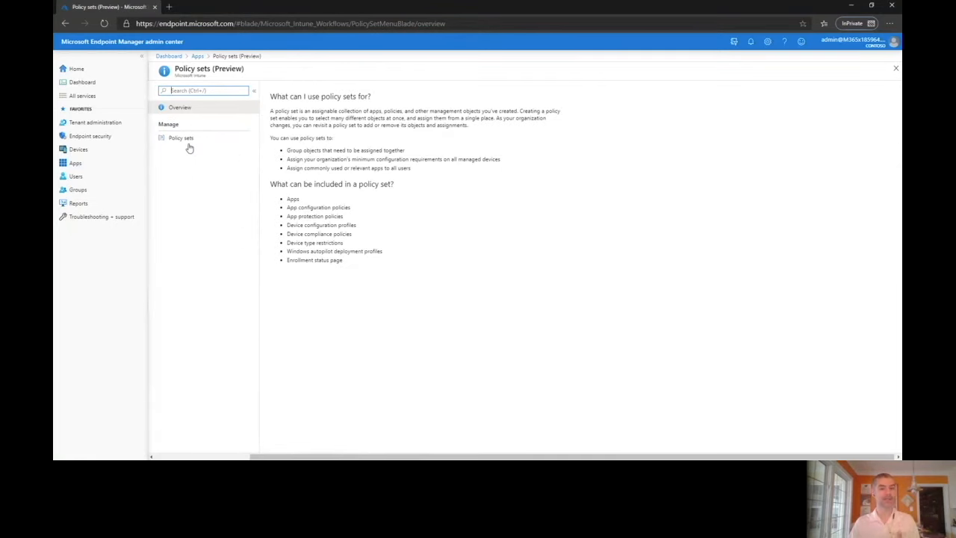
left_click(180, 137)
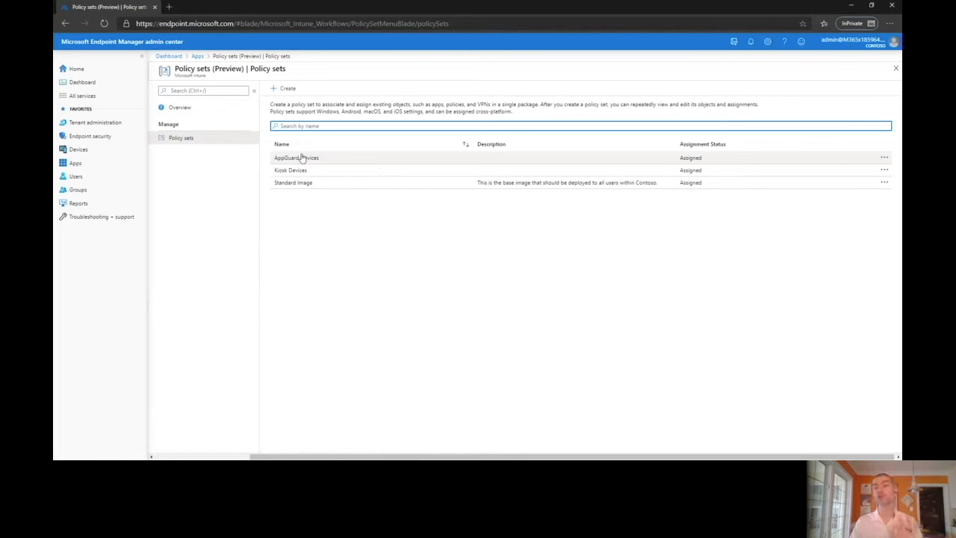
mouse_move(74, 176)
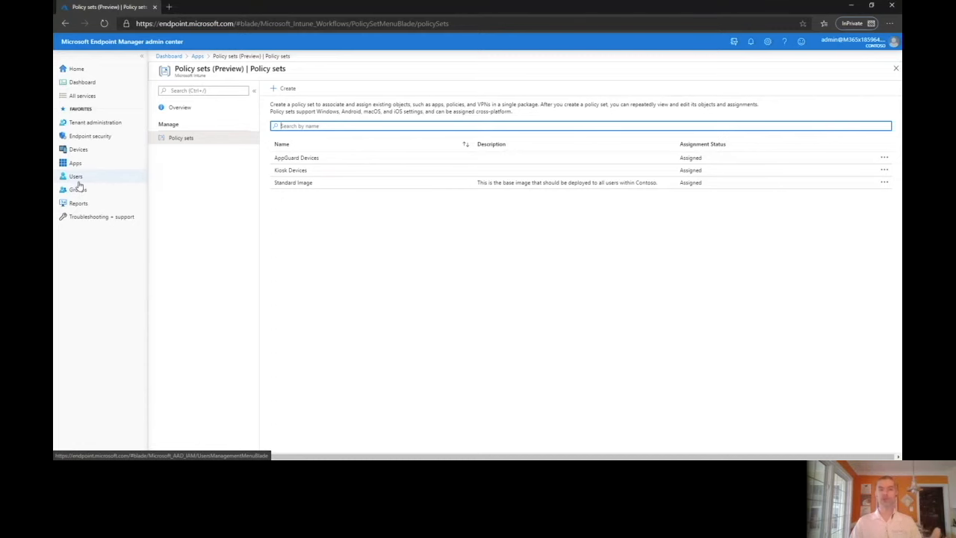
- Visit Users, Groups and the Reports device compliance report, then return to the Devices overview
left_click(74, 176)
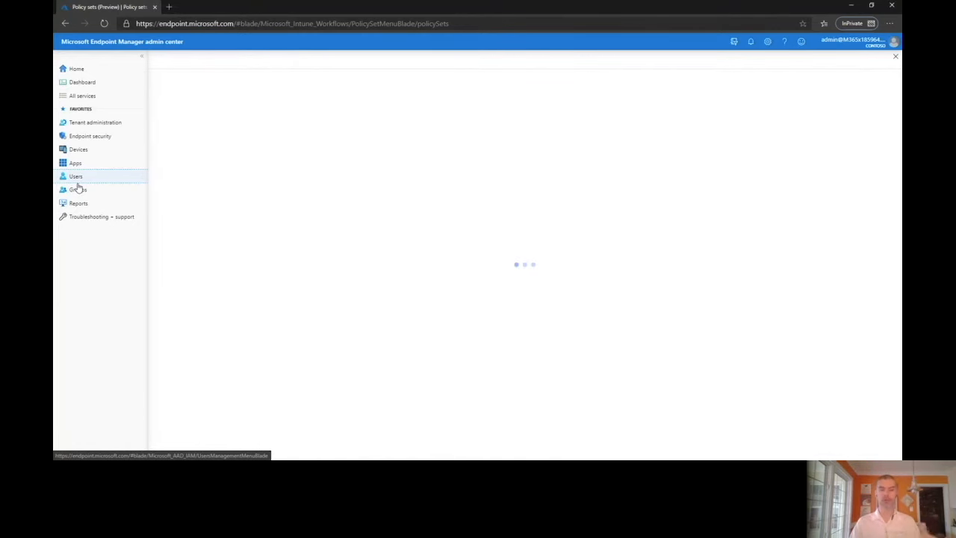
left_click(77, 188)
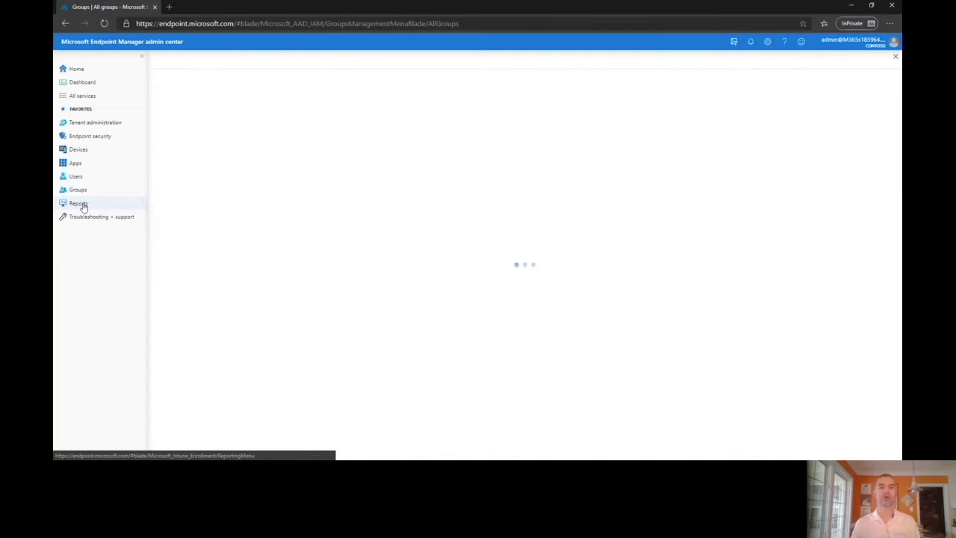
left_click(78, 203)
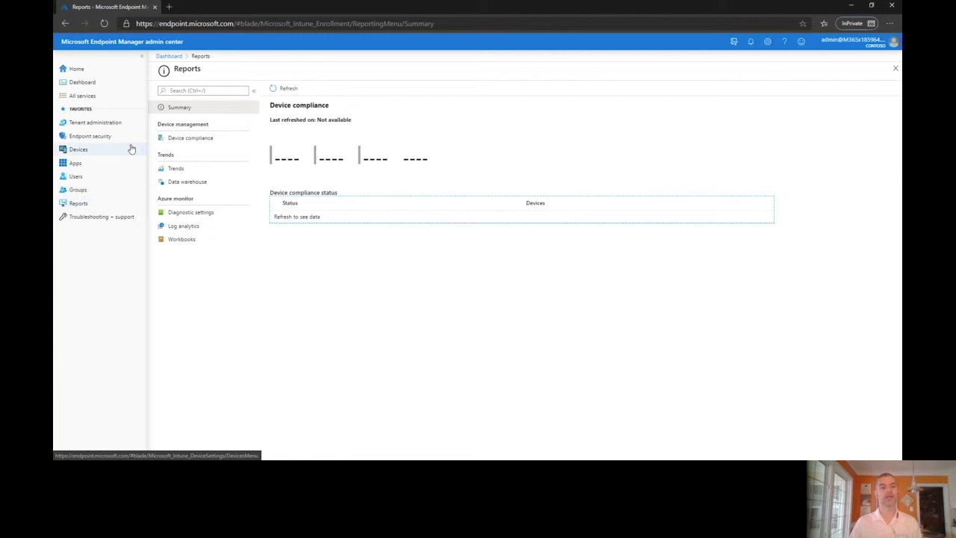
left_click(189, 138)
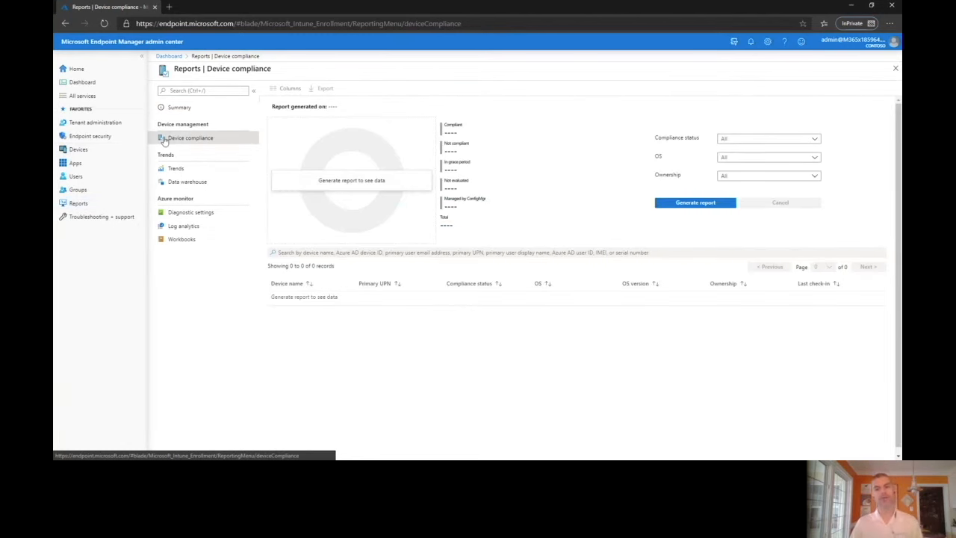
mouse_move(82, 95)
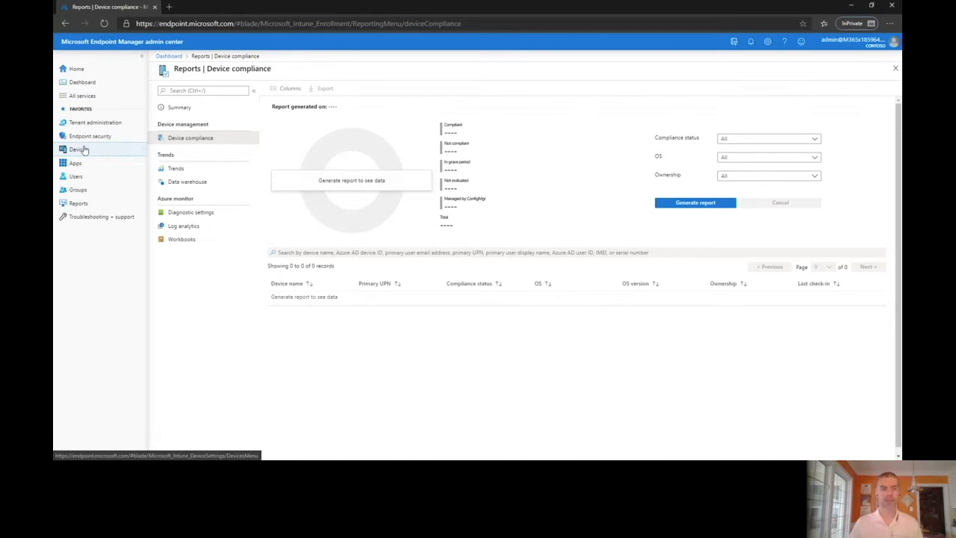
left_click(78, 149)
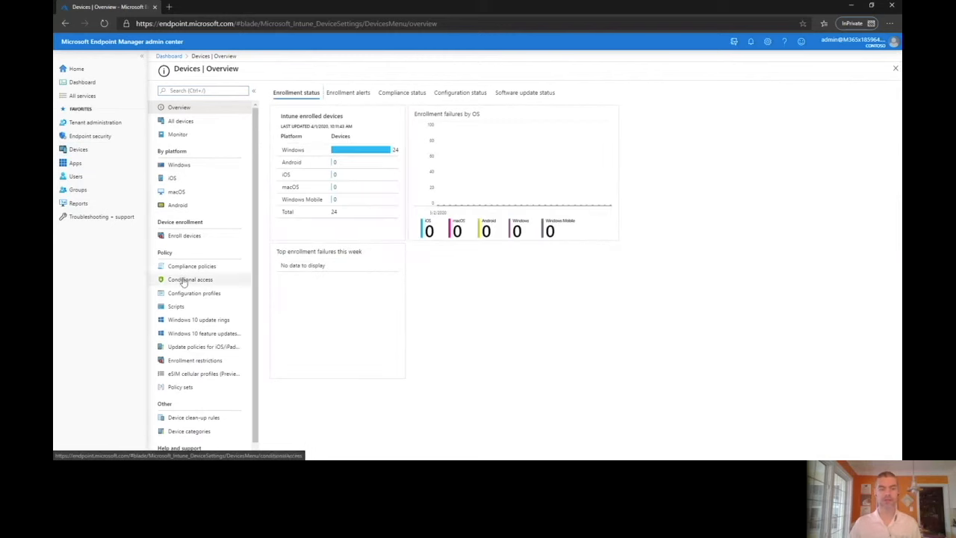
- View all configuration profiles and the Windows-only profiles, then head to Endpoint security
left_click(194, 293)
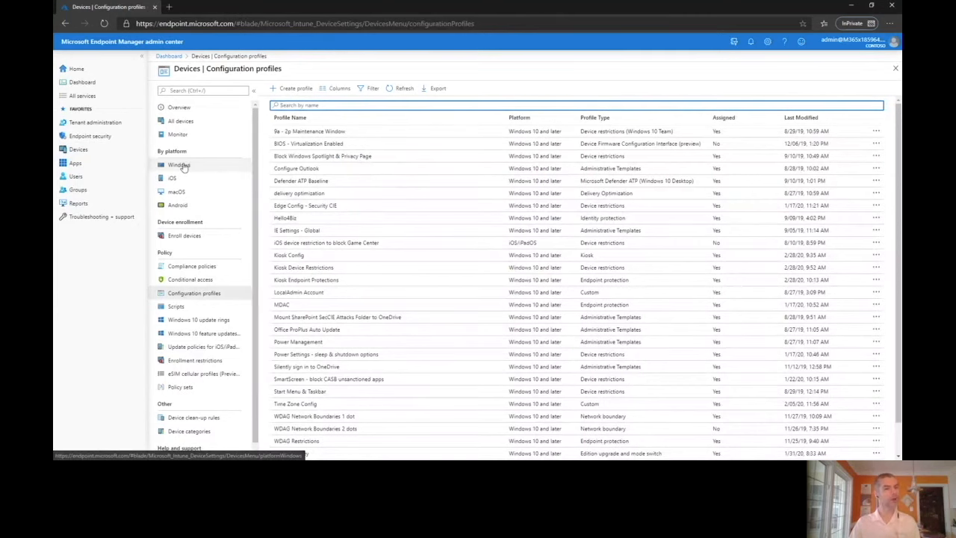
left_click(179, 164)
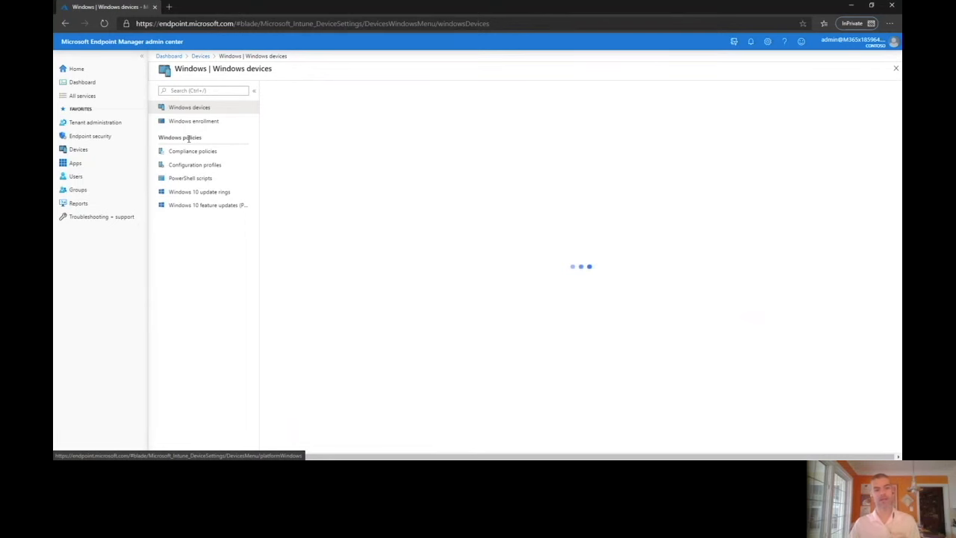
left_click(194, 164)
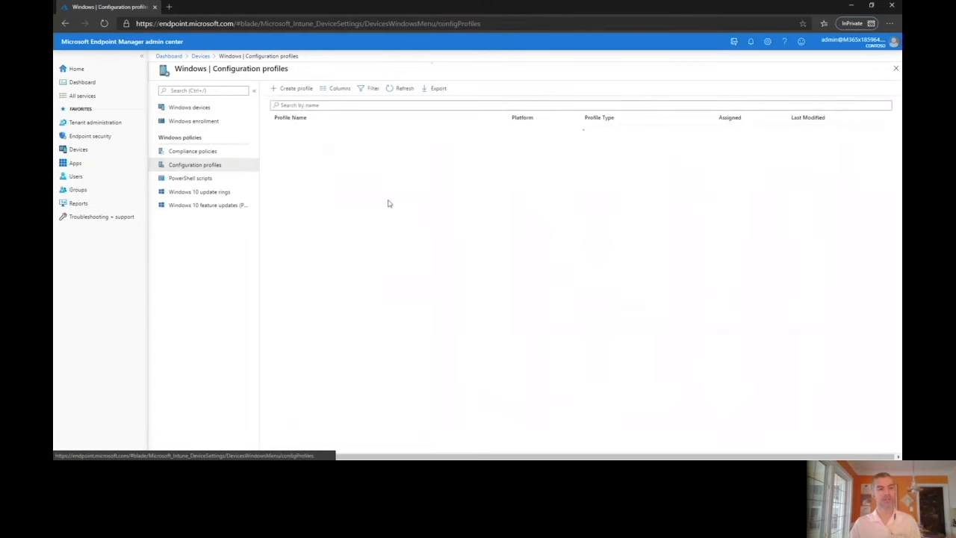
left_click(90, 136)
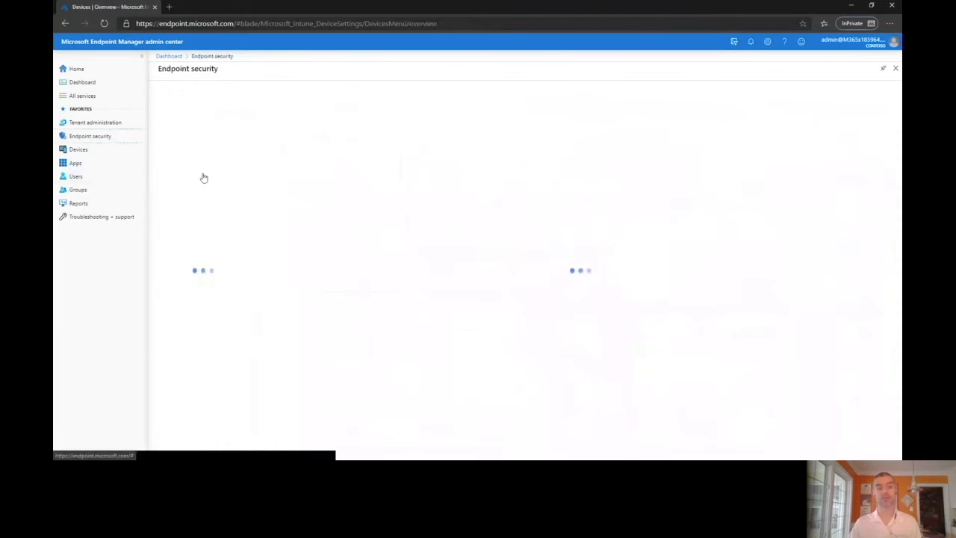
- Show Endpoint security's Firewall (Preview) policies, currently listing none
left_click(188, 218)
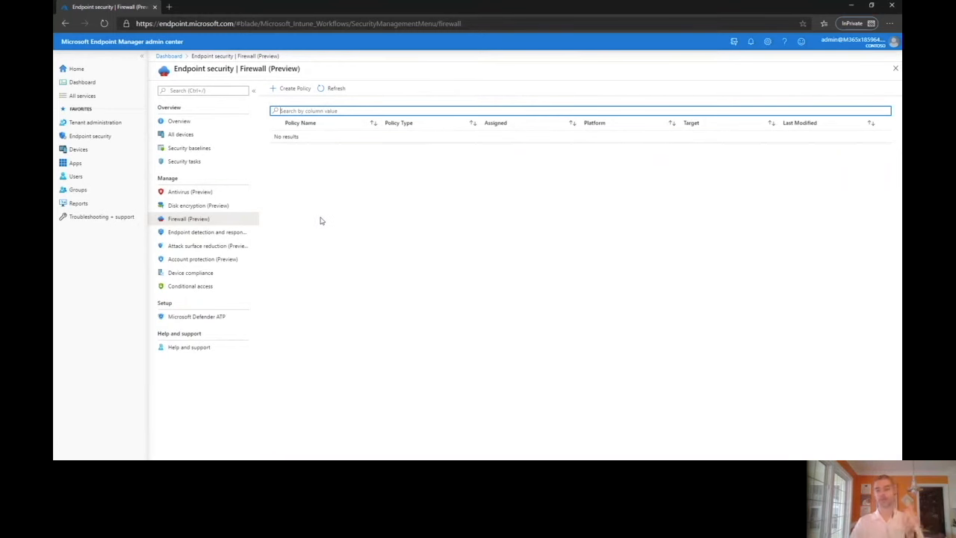
mouse_move(857, 443)
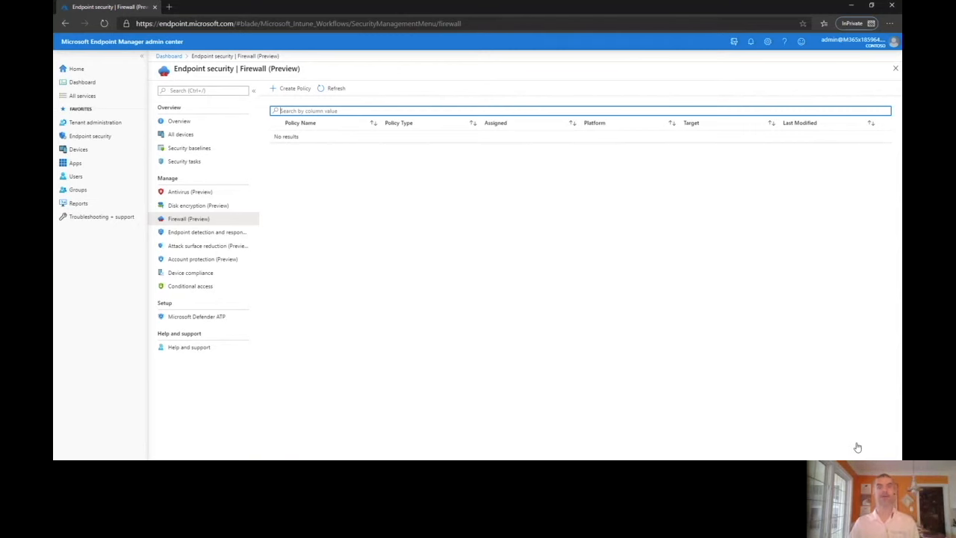
mouse_move(860, 445)
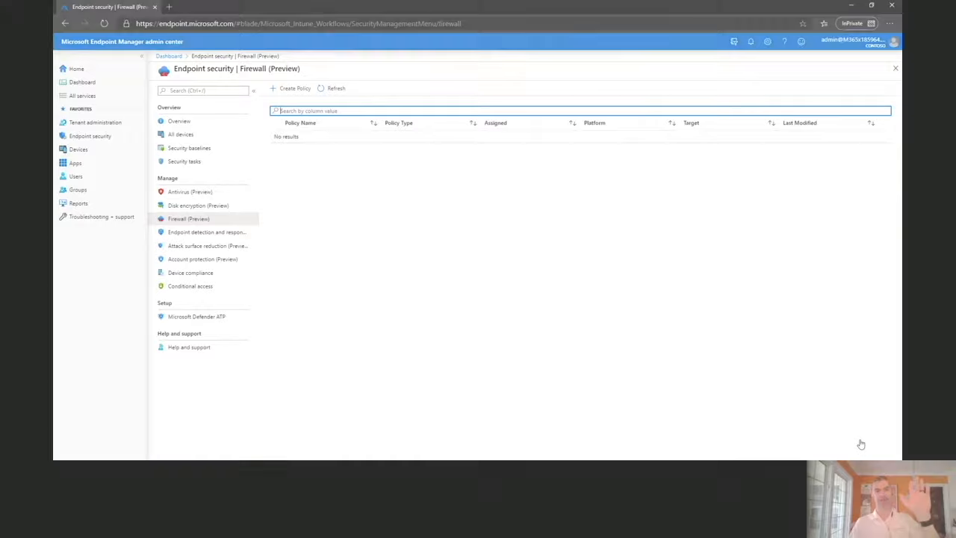